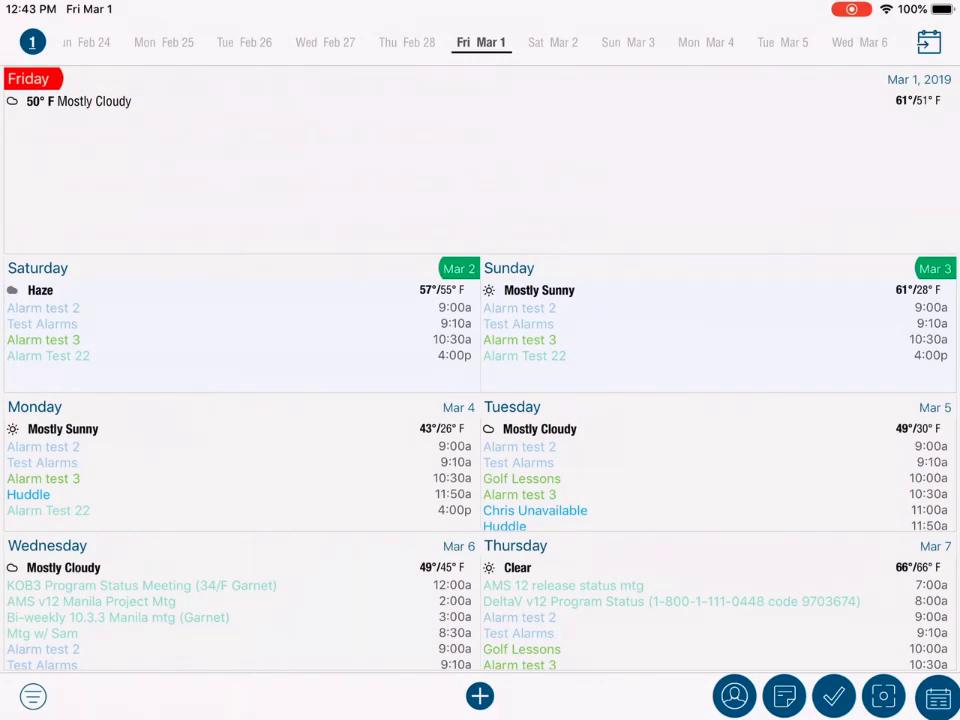
- Add a new event titled 'Is Elvis Alive Research'
{"action": "left_click", "coordinate": [479, 696]}
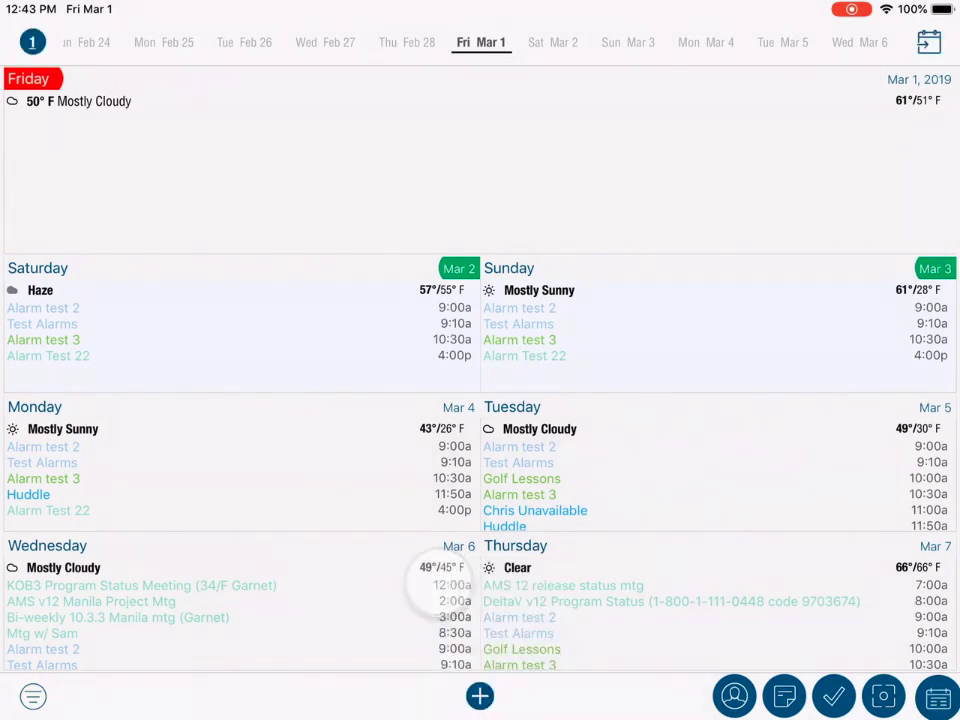
{"action": "left_click", "coordinate": [479, 696]}
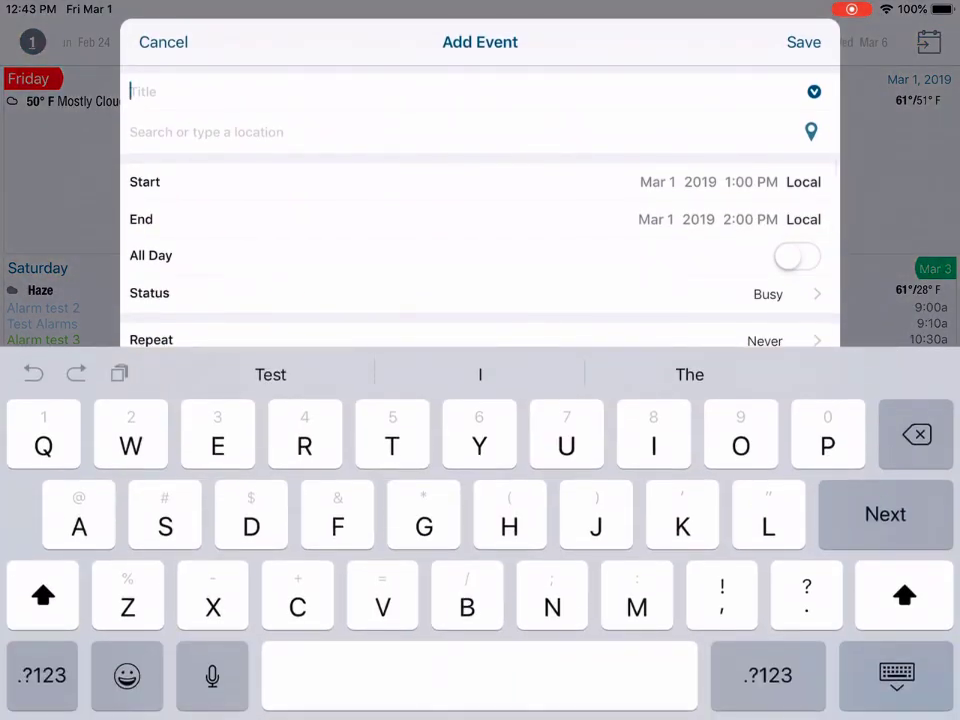
{"action": "type", "text": "Is Elvis Alive Rese"}
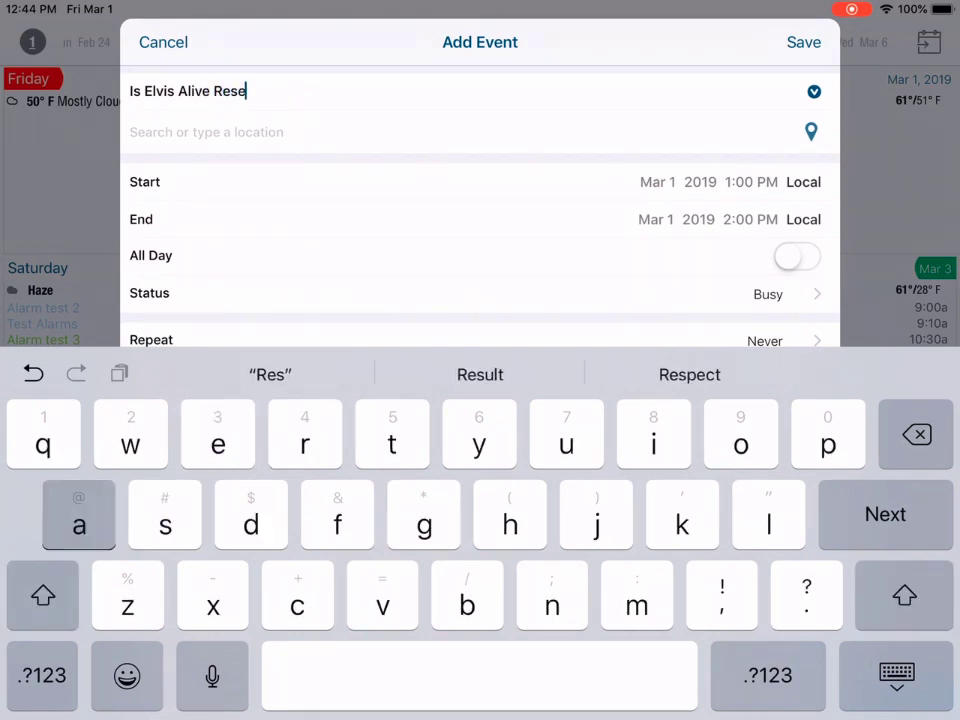
{"action": "type", "text": "arch"}
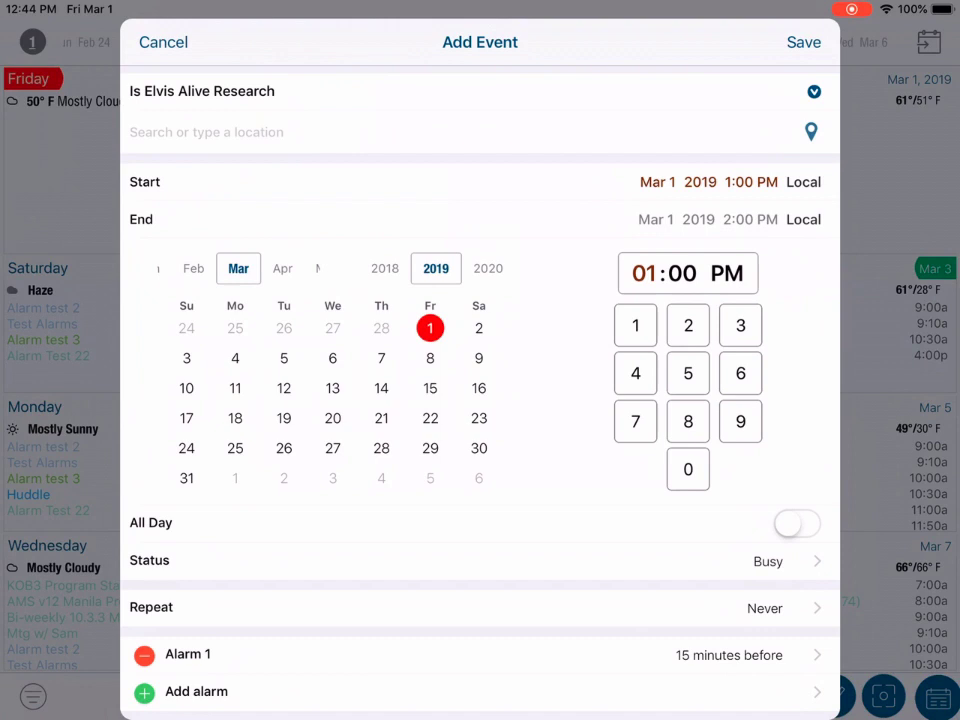
- Set the event start time to 2:00 PM, ending at 3:00 PM
{"action": "left_click", "coordinate": [750, 182]}
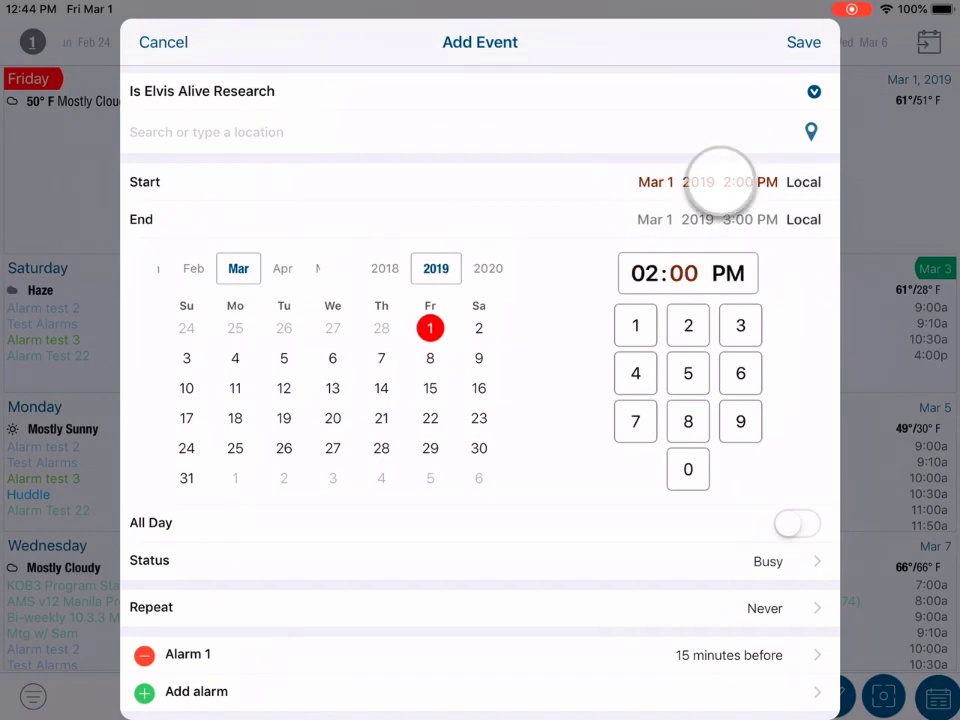
{"action": "left_click", "coordinate": [700, 219]}
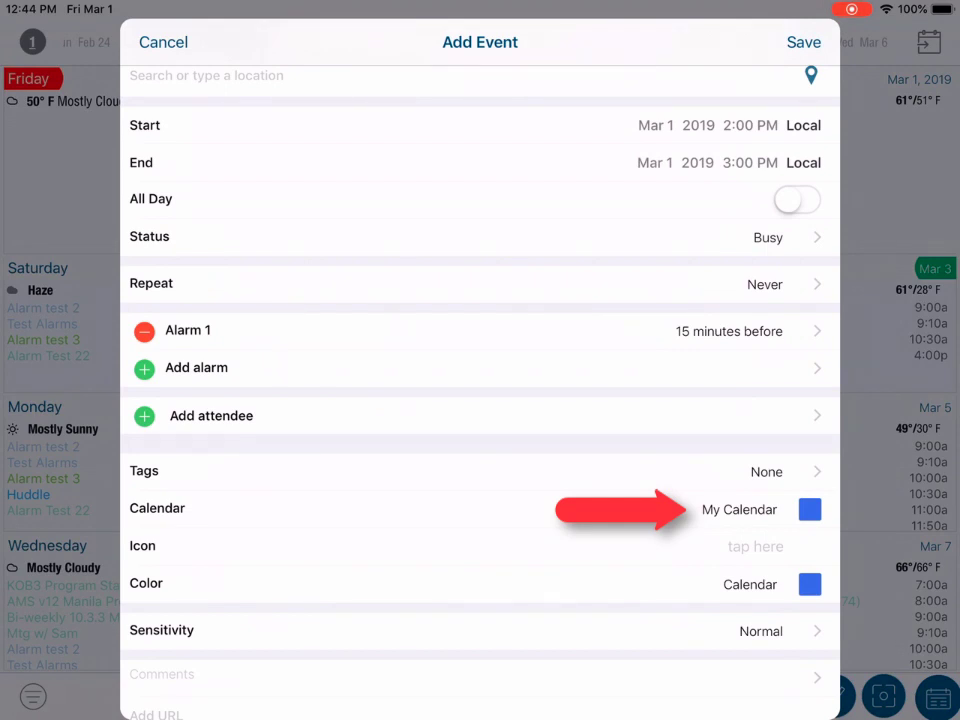
{"action": "left_click", "coordinate": [740, 509]}
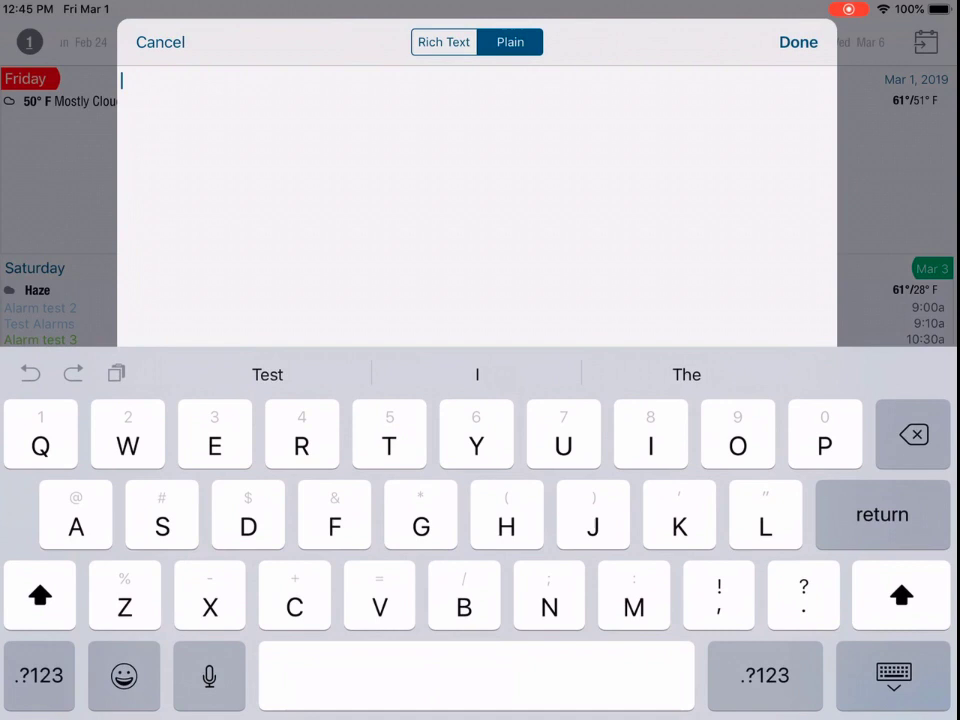
- Type 'Try to ge' into the event's plain comment
{"action": "type", "text": "Try"}
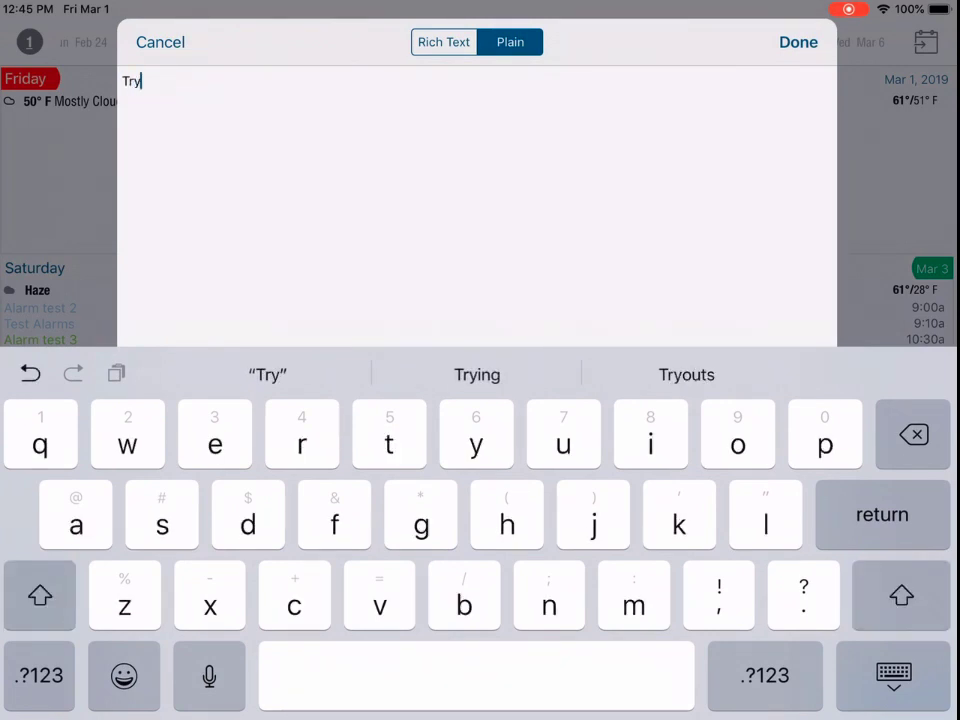
{"action": "type", "text": "to ge"}
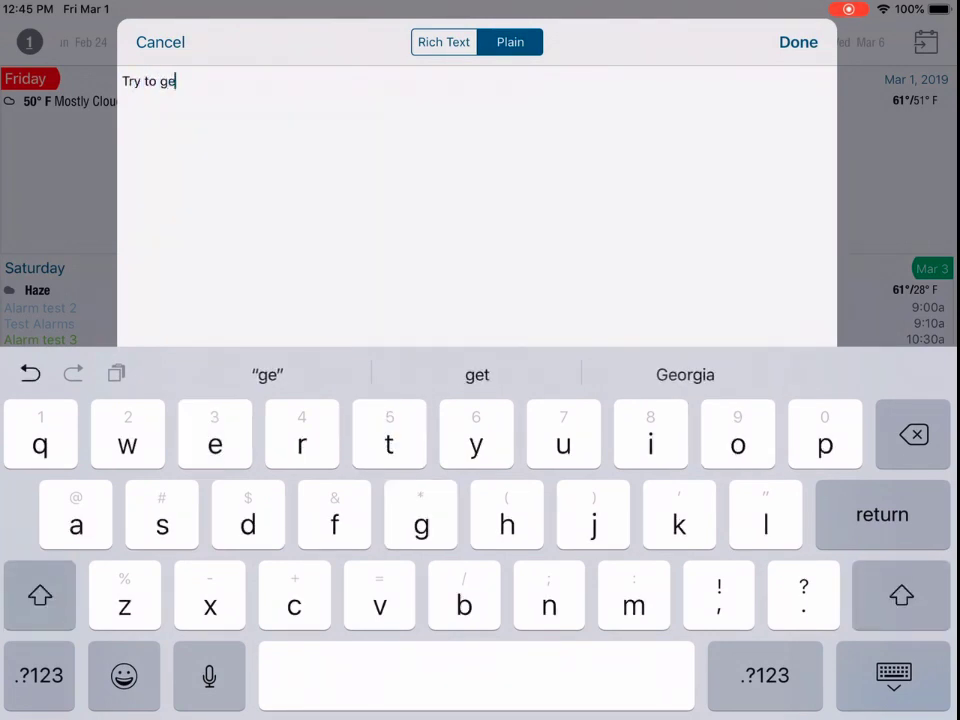